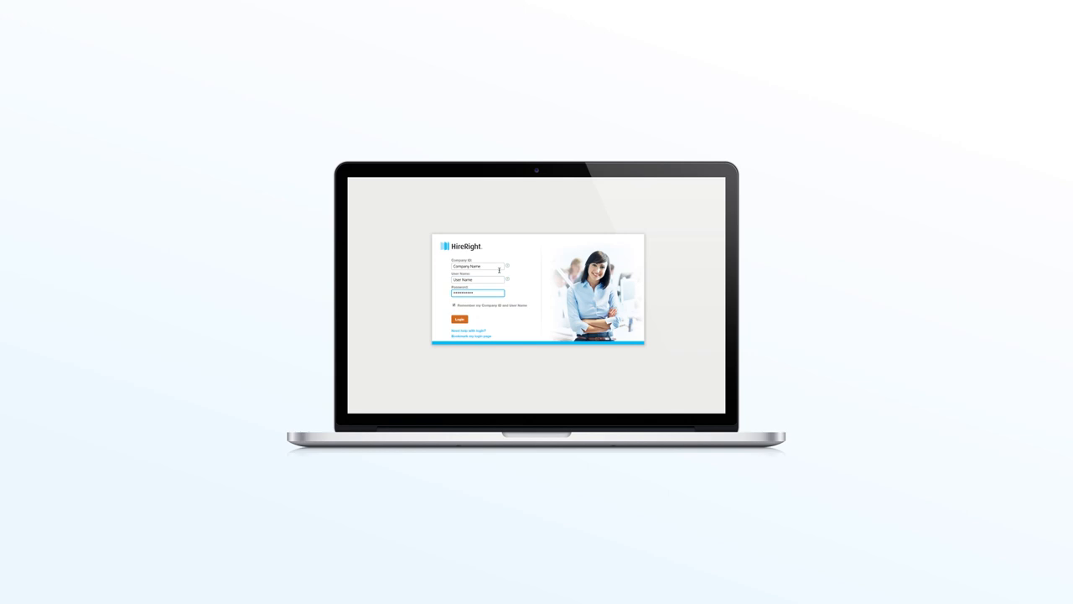
Log in to the screening account and land on the Screening Manager dashboard
click(456, 319)
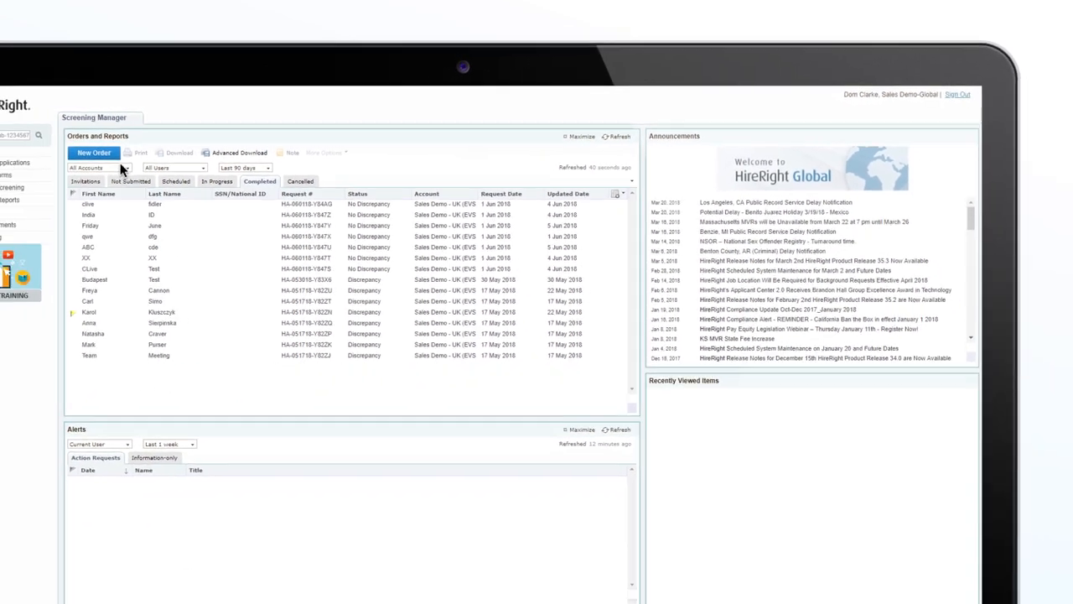
Start a new order for the Global Comprehensive Check package and view a candidate's report summary
click(92, 153)
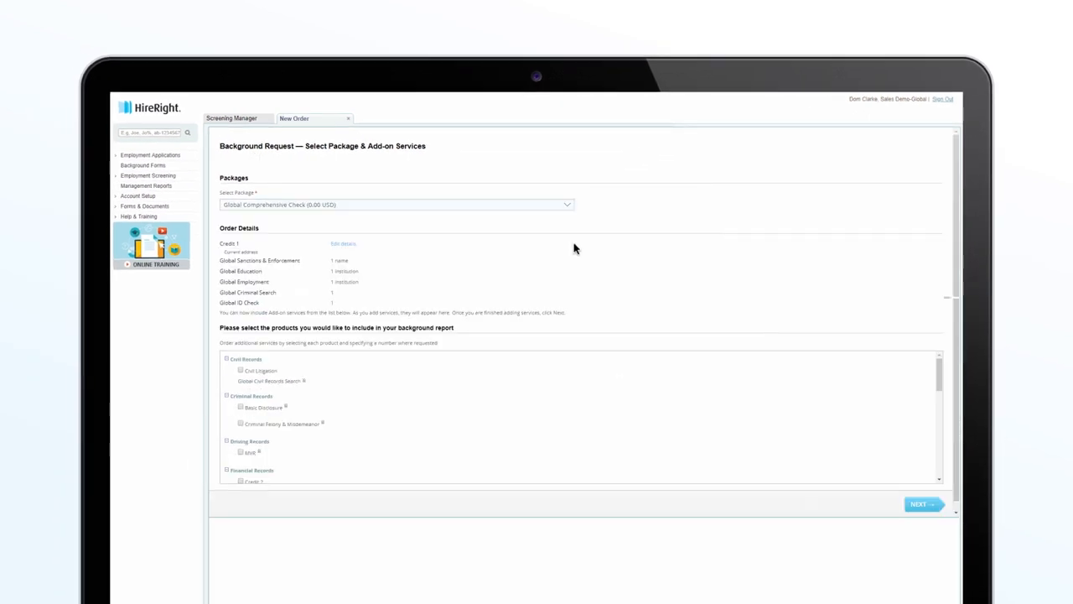
mouse_move(846, 460)
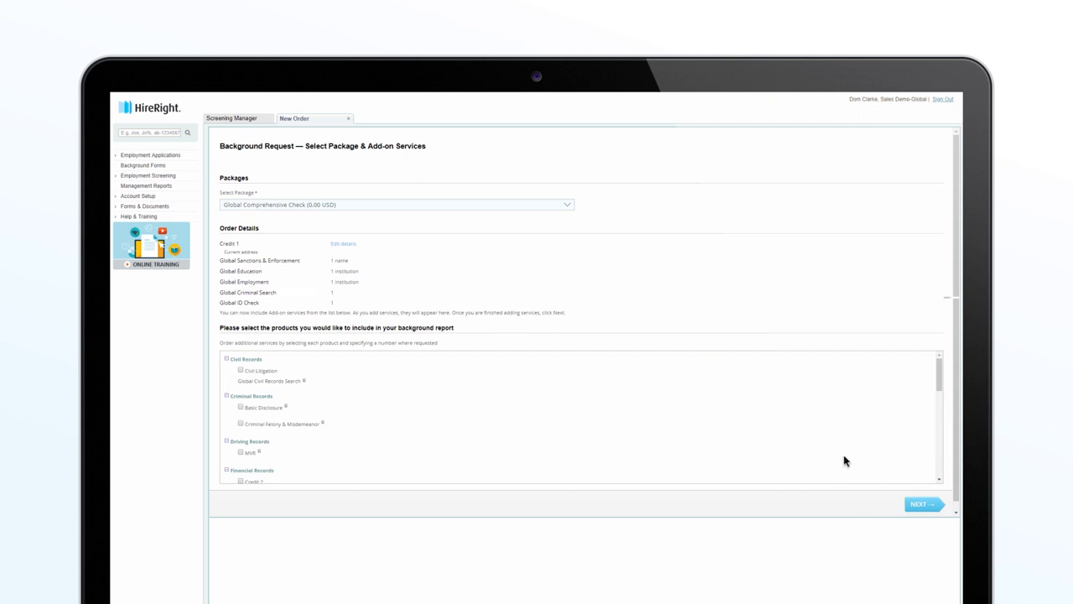
click(922, 503)
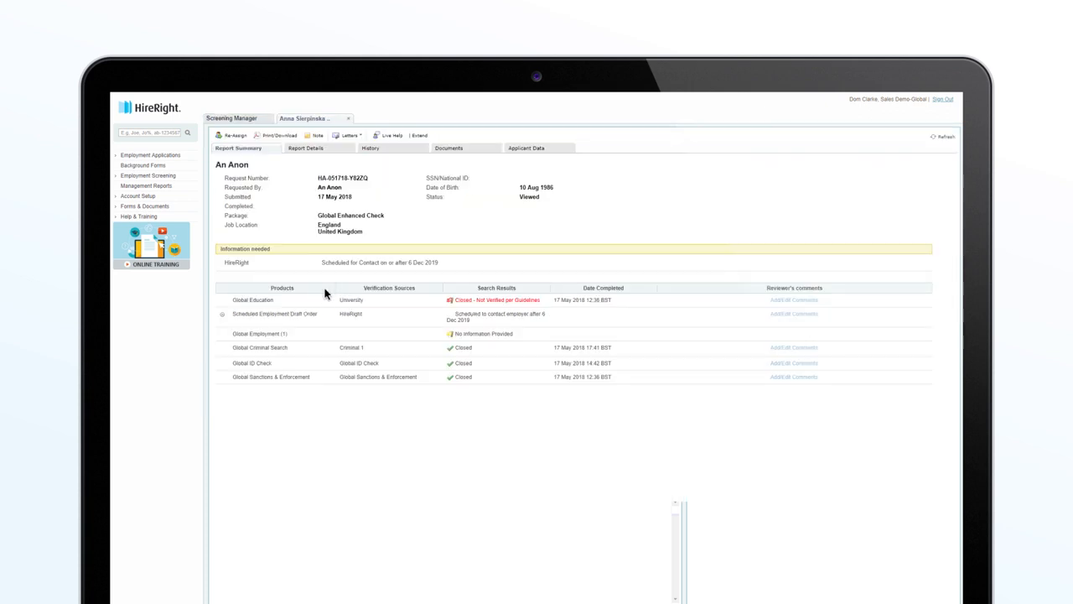
Show the Flags tab of Account Setup > Preferences with the Applicant Center instructions previewed
click(312, 147)
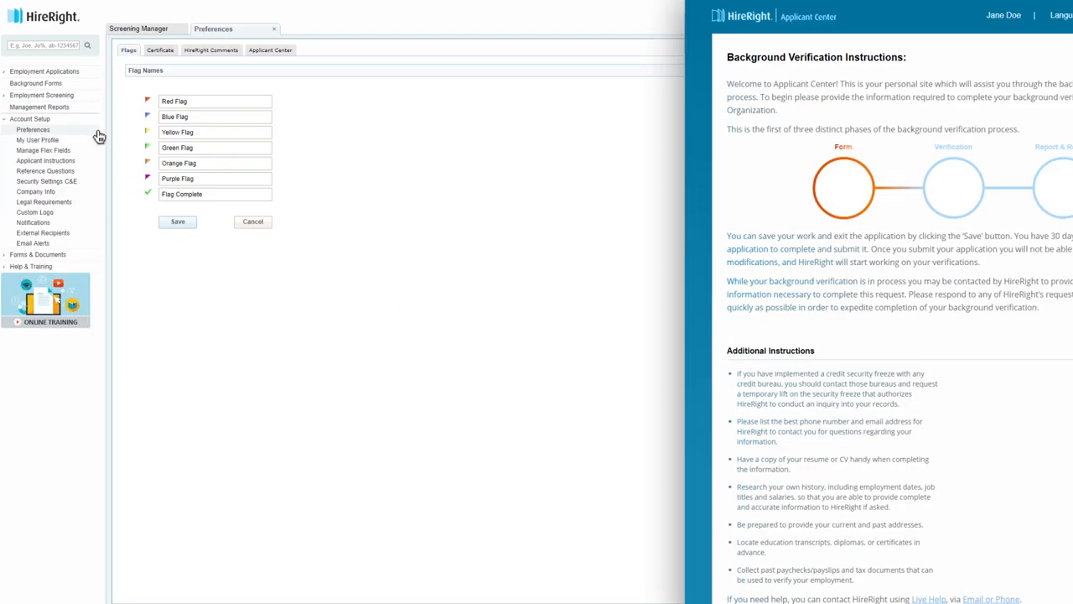
click(270, 50)
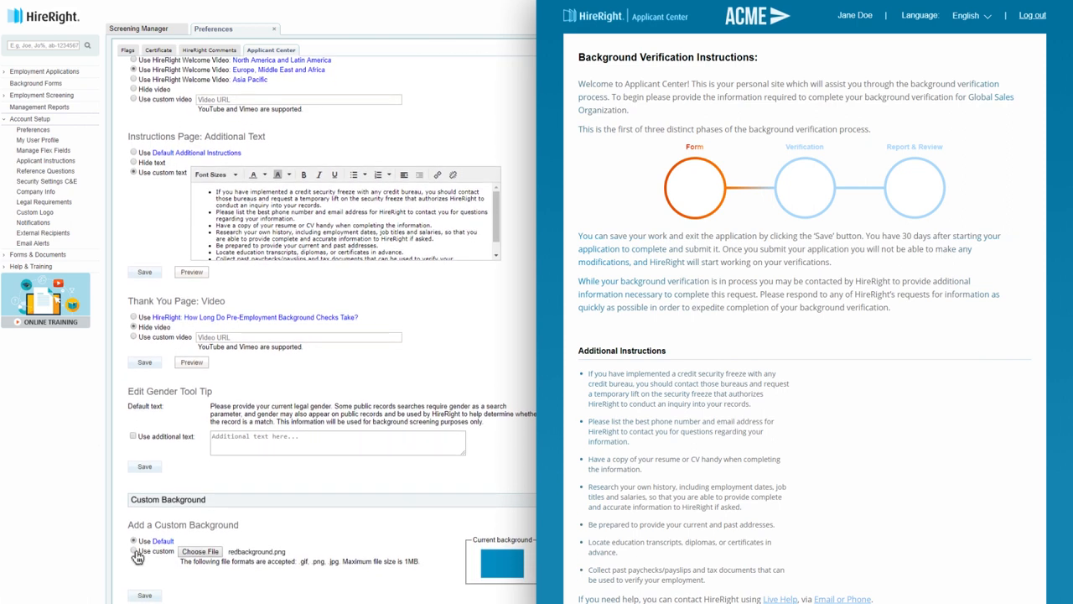
click(134, 550)
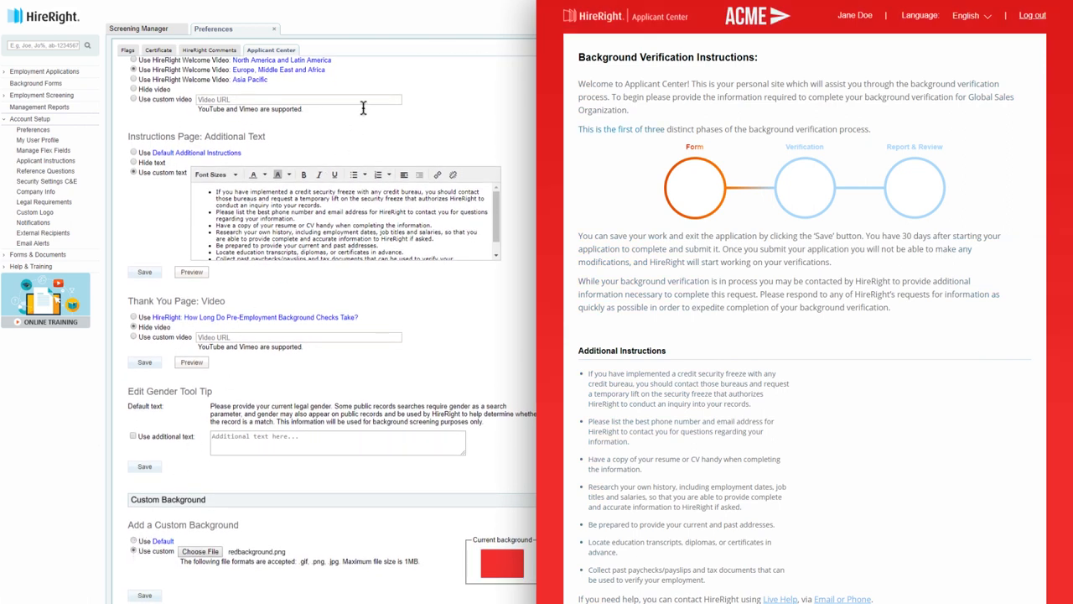
text(https://youtu.be/w4HL-kyta2c)
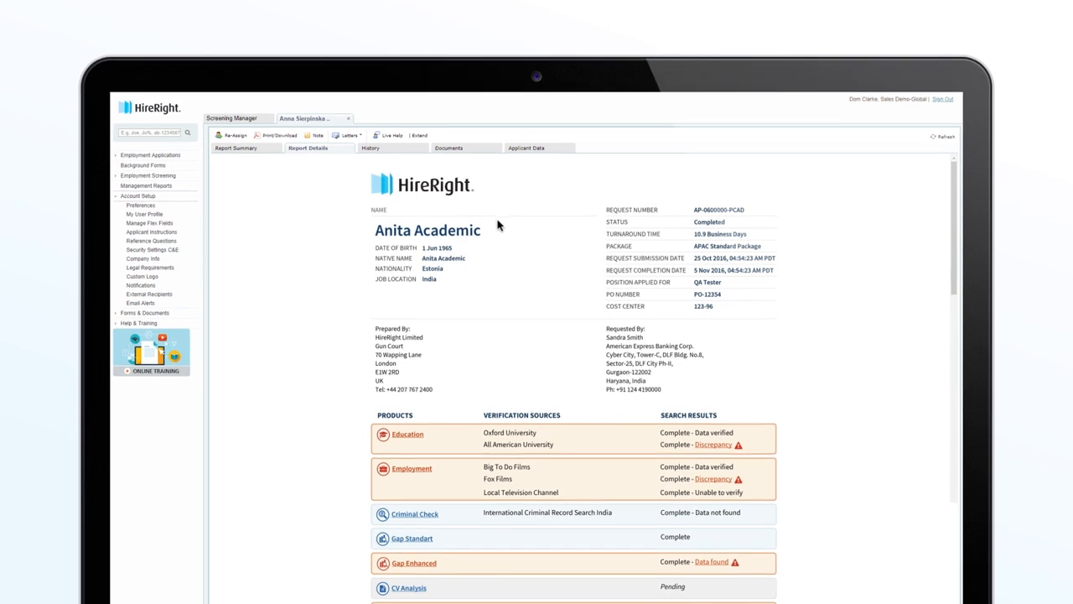
Review the Report Details down to the Education verifications for both universities, then expand Help & Training
scroll(down, 3)
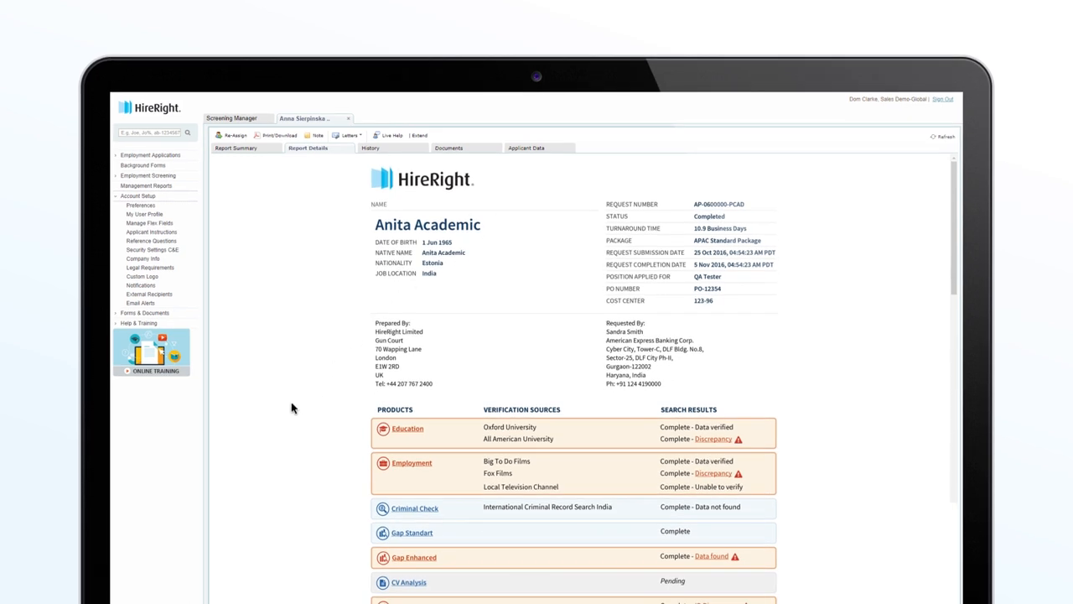
scroll(down, 3)
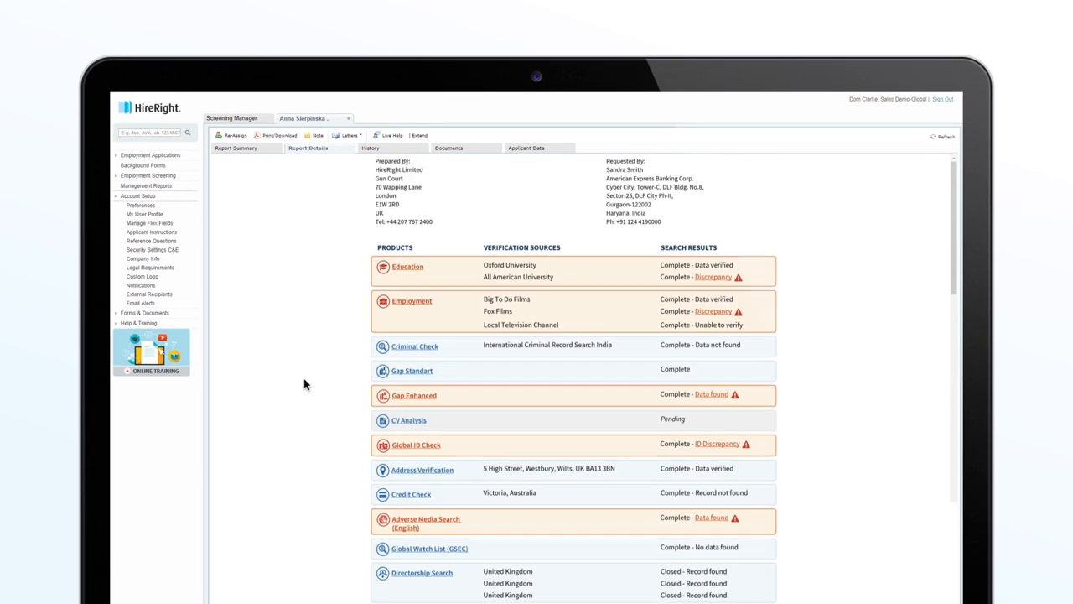
click(405, 265)
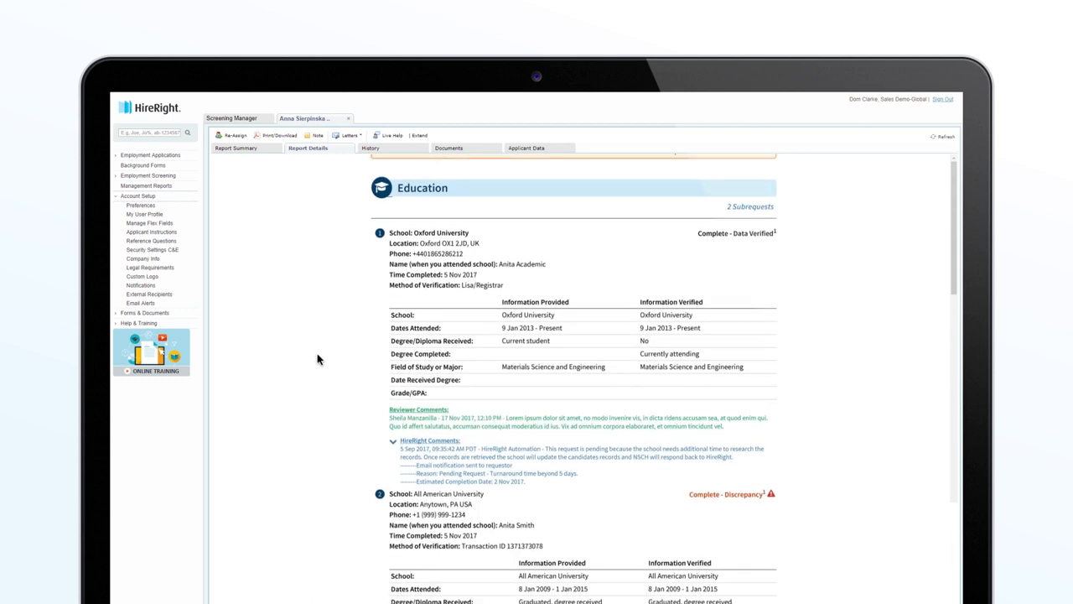
scroll(down, 3)
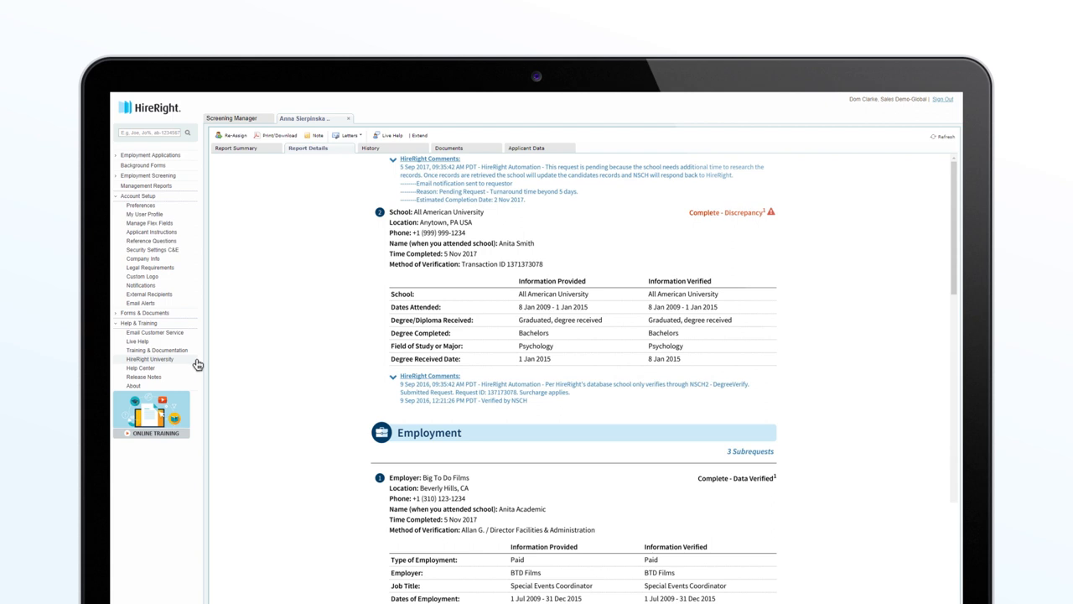
click(144, 358)
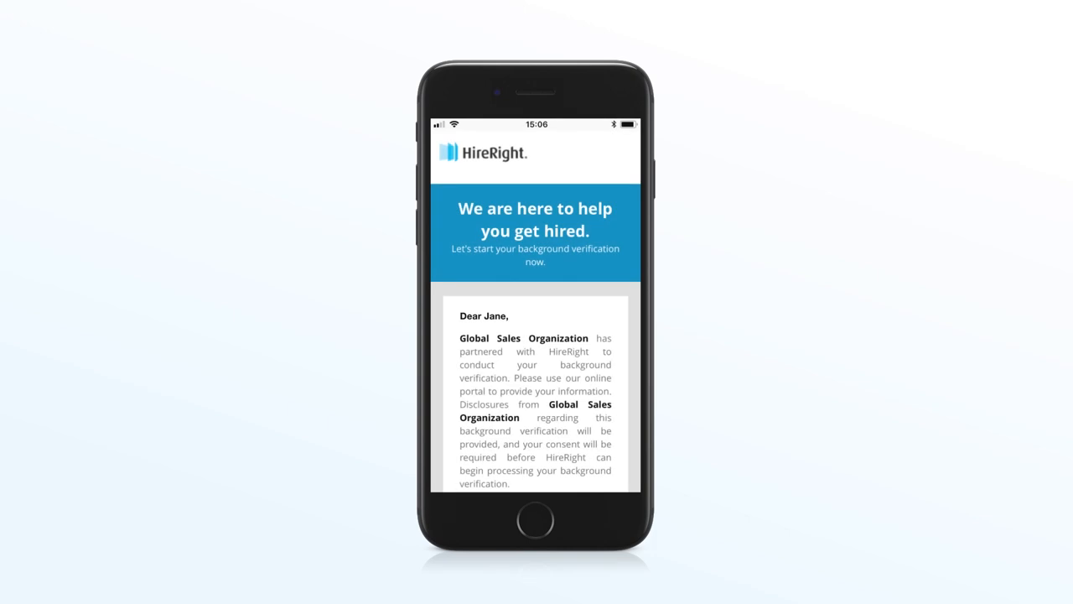
Read the invitation email and start the background verification, signing the consent form
scroll(down, 3)
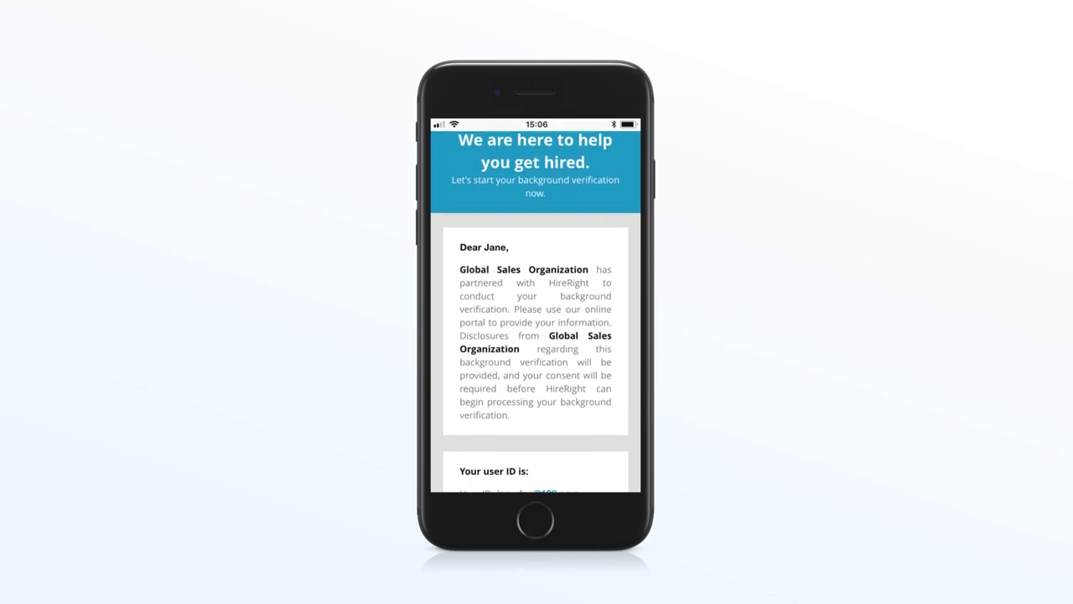
scroll(down, 3)
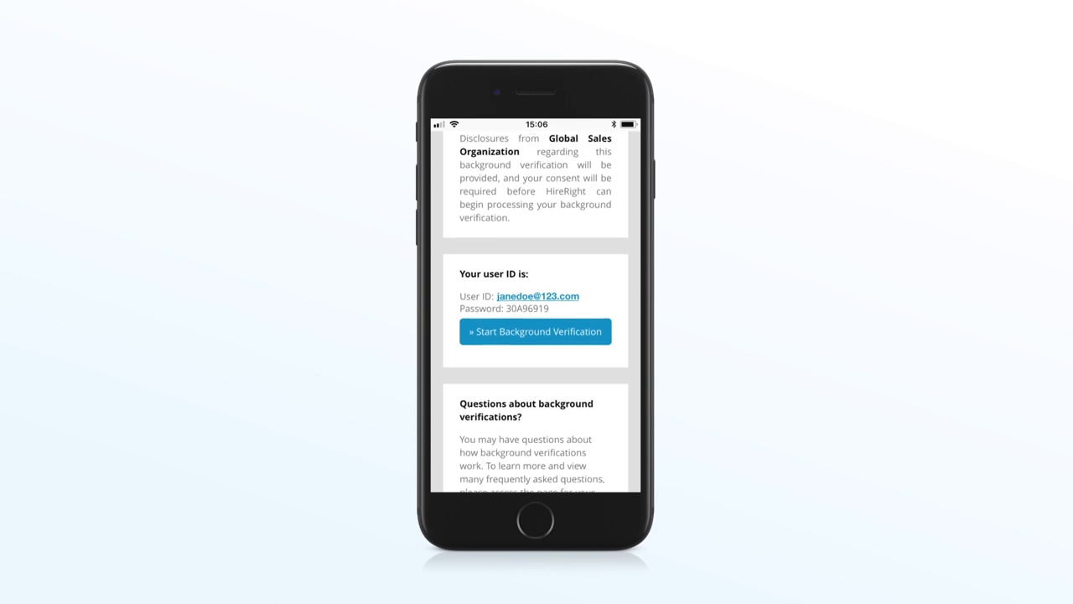
scroll(down, 3)
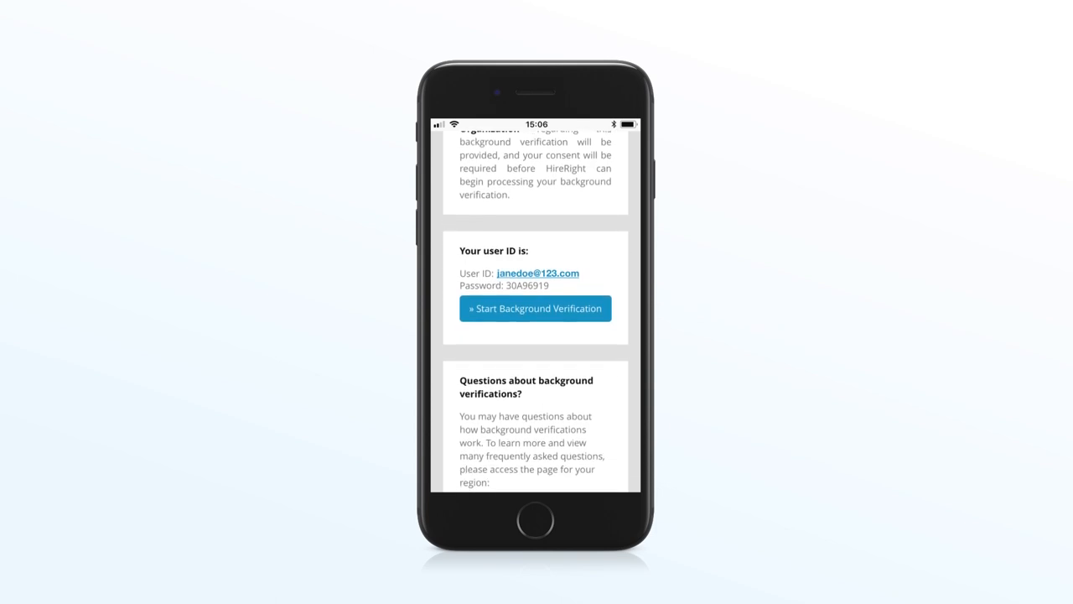
click(535, 308)
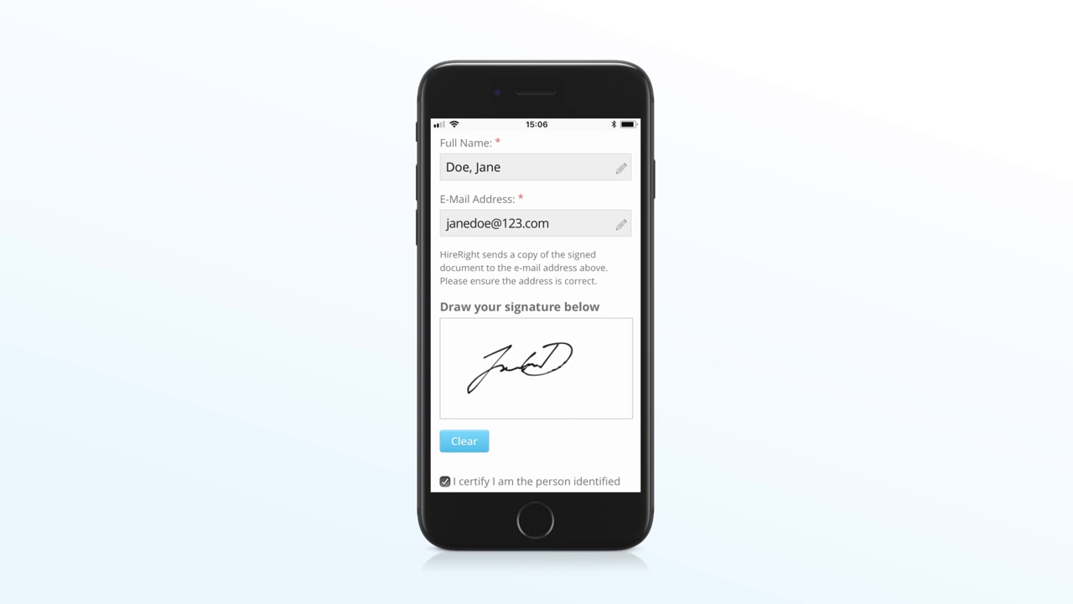
Accept and submit the signed agreement, then upload a file from a chosen source as Education Documentation
scroll(down, 3)
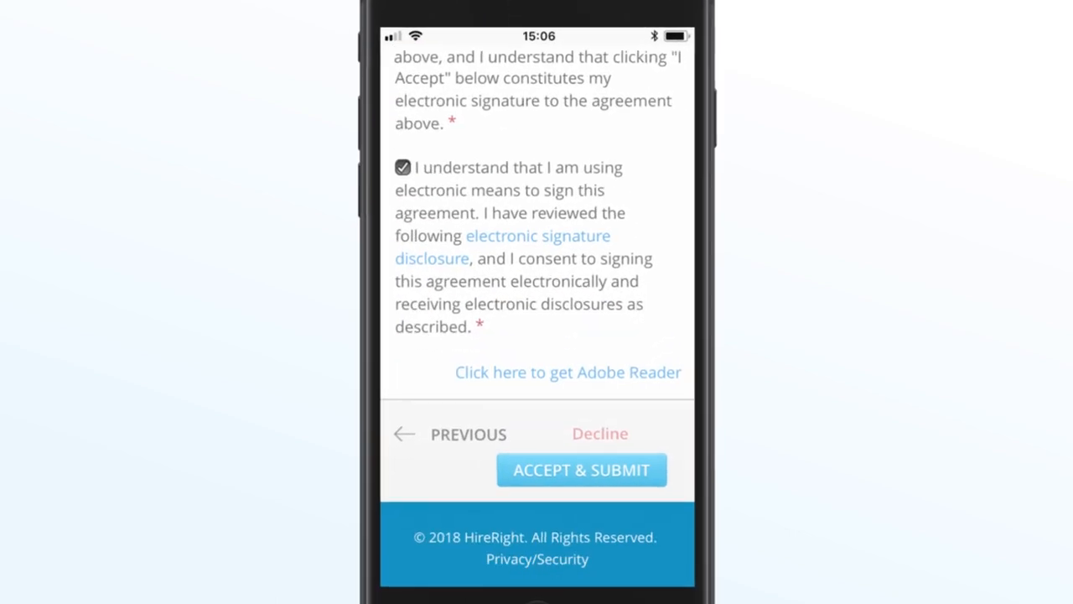
click(580, 469)
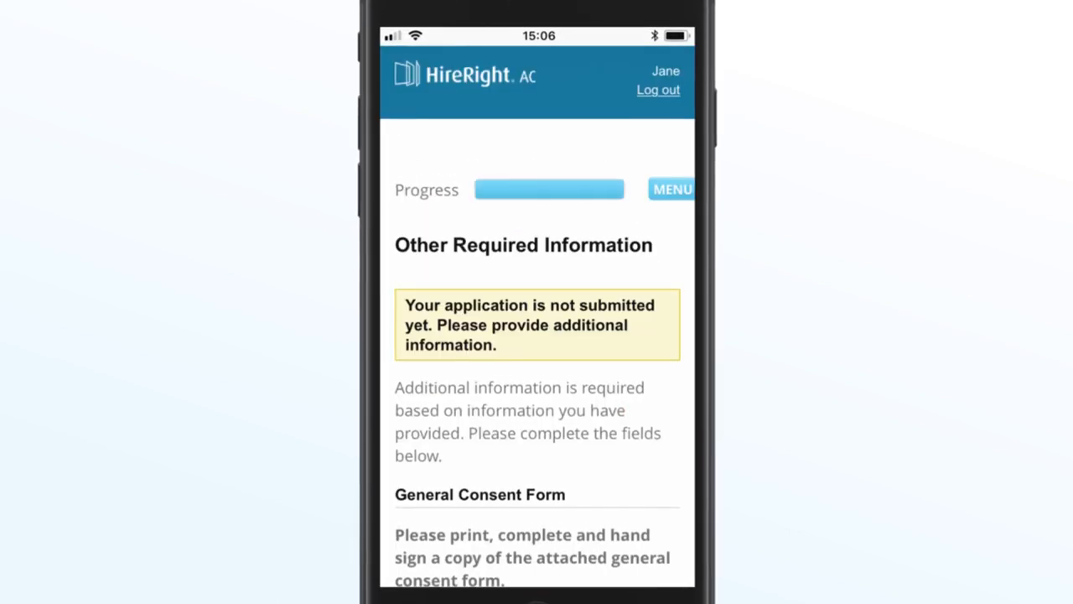
scroll(down, 3)
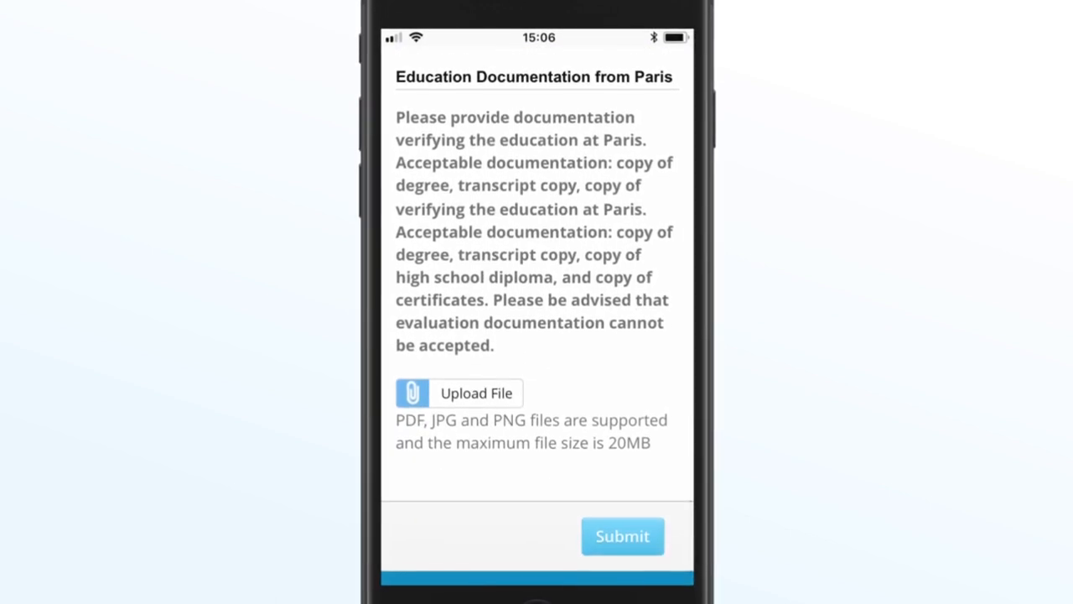
click(459, 392)
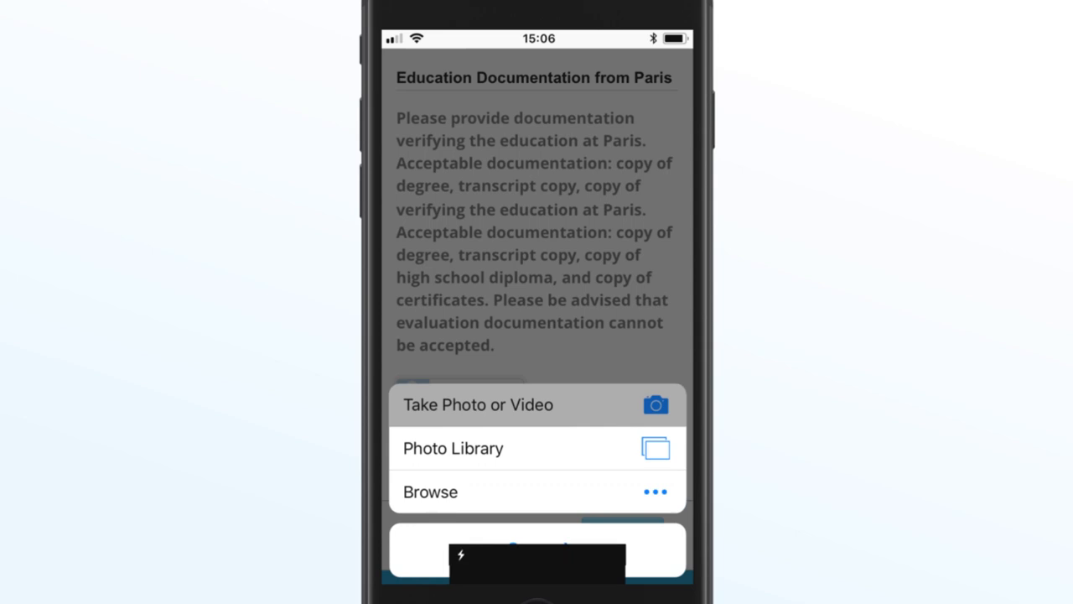
click(478, 404)
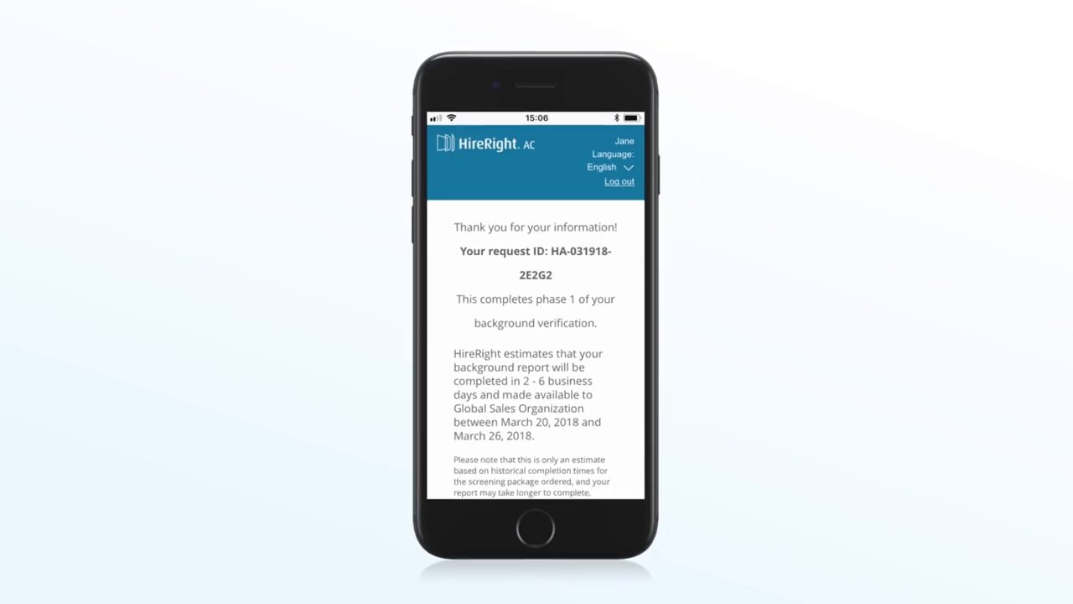
Browse the available site languages in the picker and move on to the Personal Information form
click(599, 167)
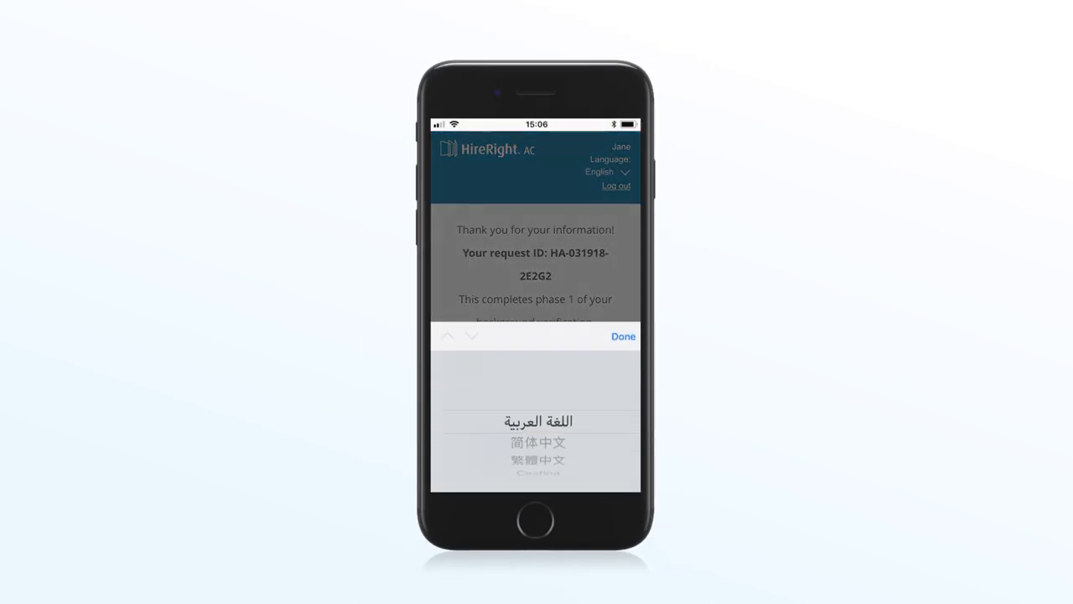
scroll(down, 3)
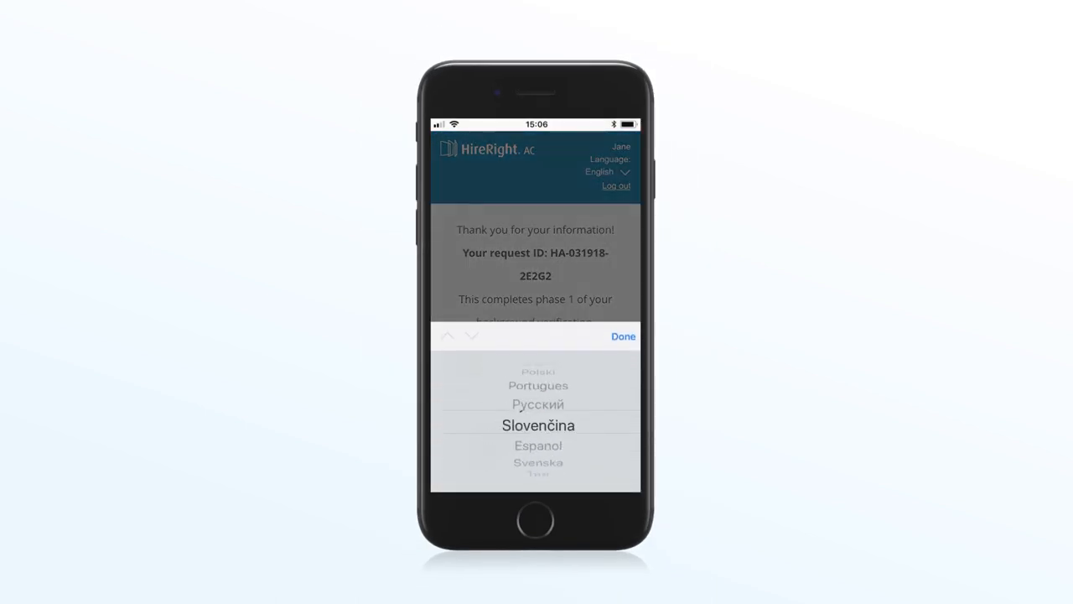
click(622, 335)
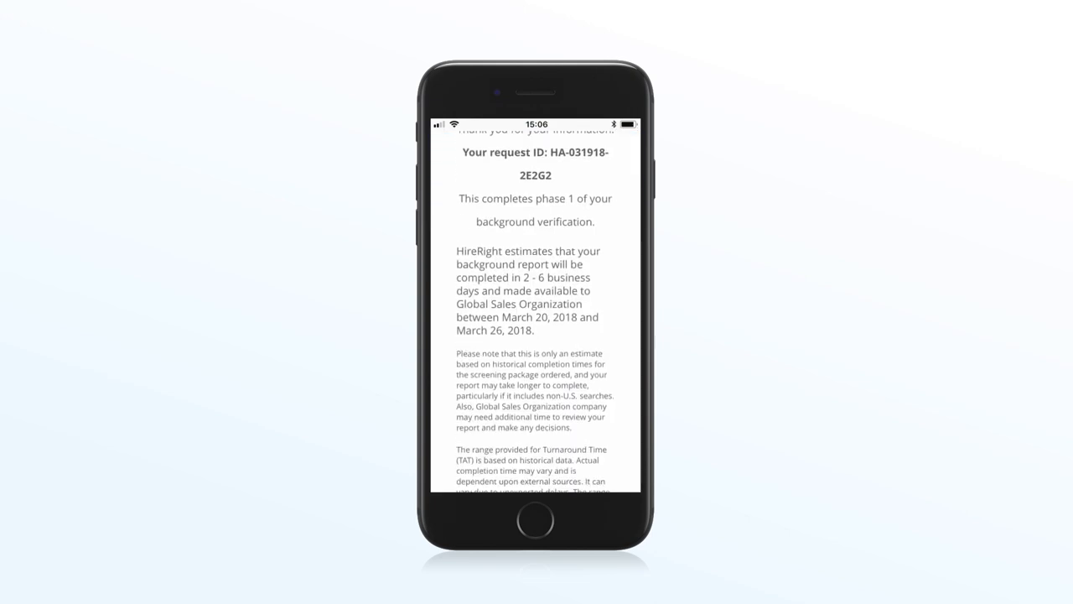
scroll(down, 3)
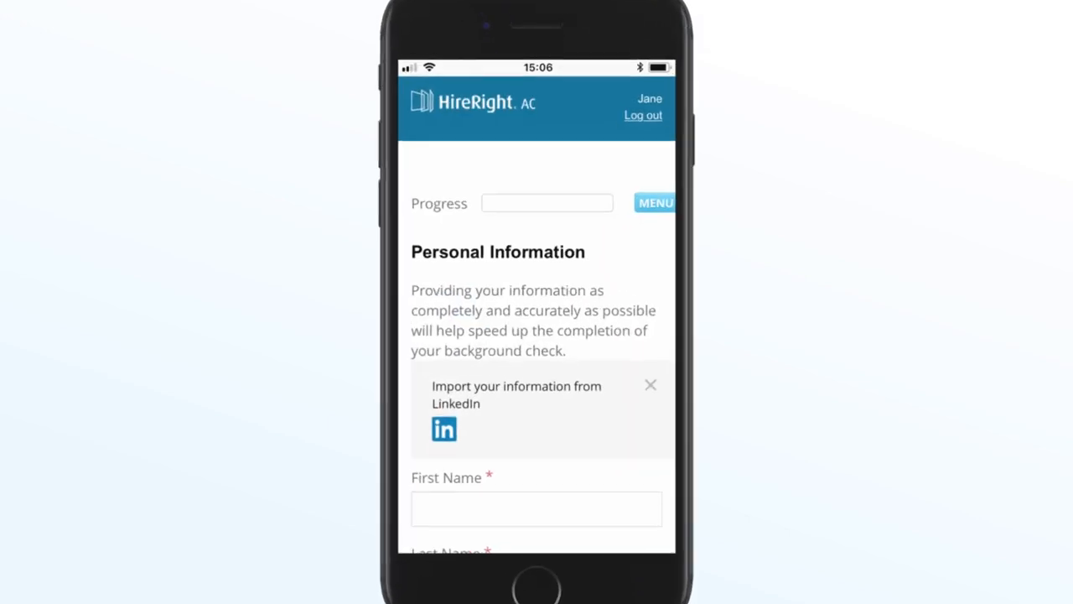
Import personal details from LinkedIn after authorising, and search the address field for '123'
click(443, 429)
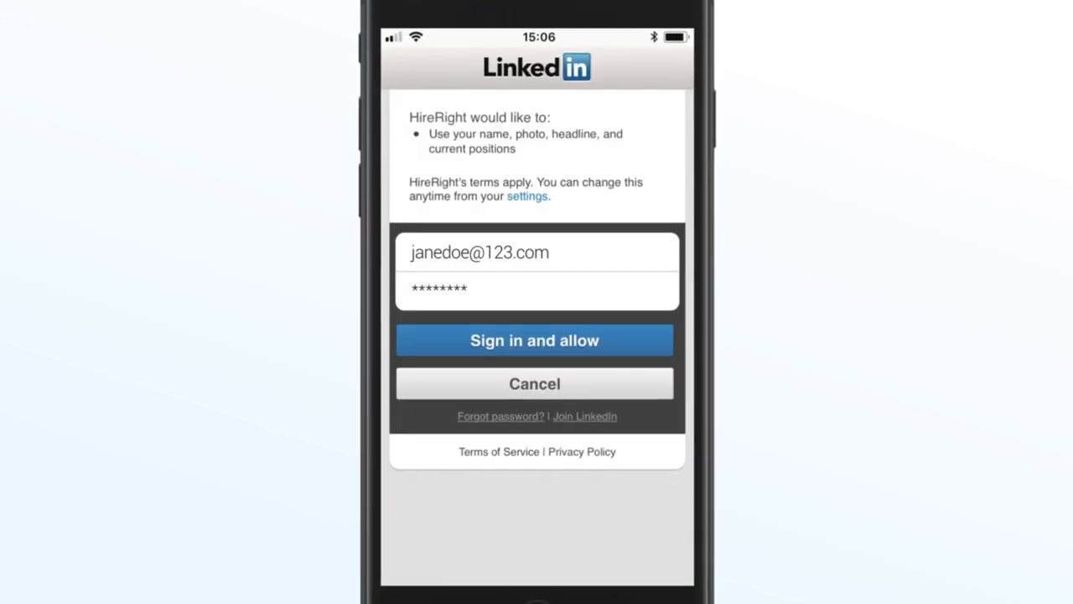
click(533, 339)
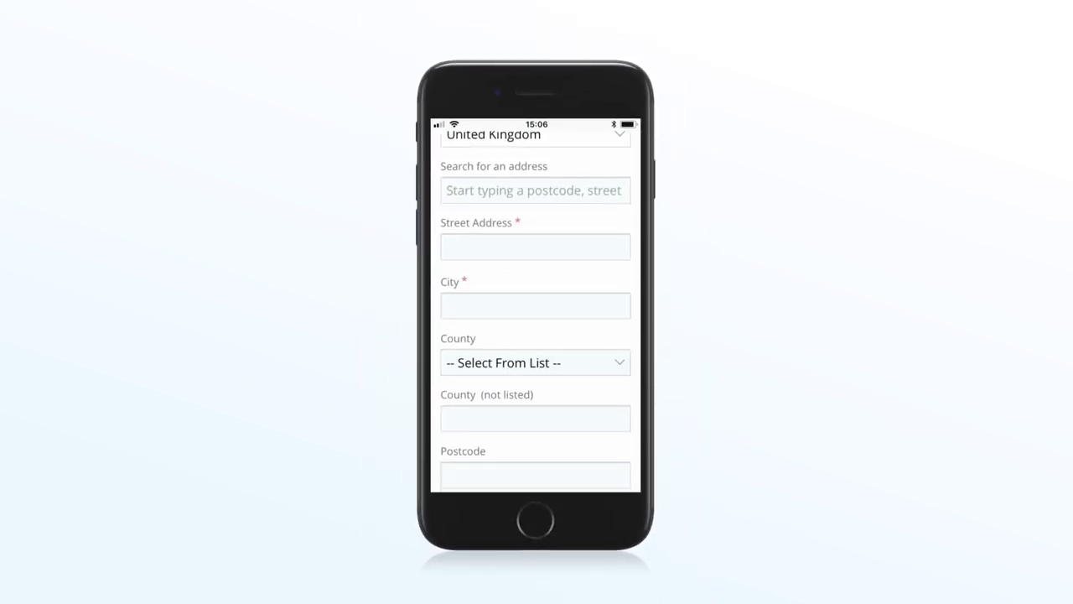
text(123)
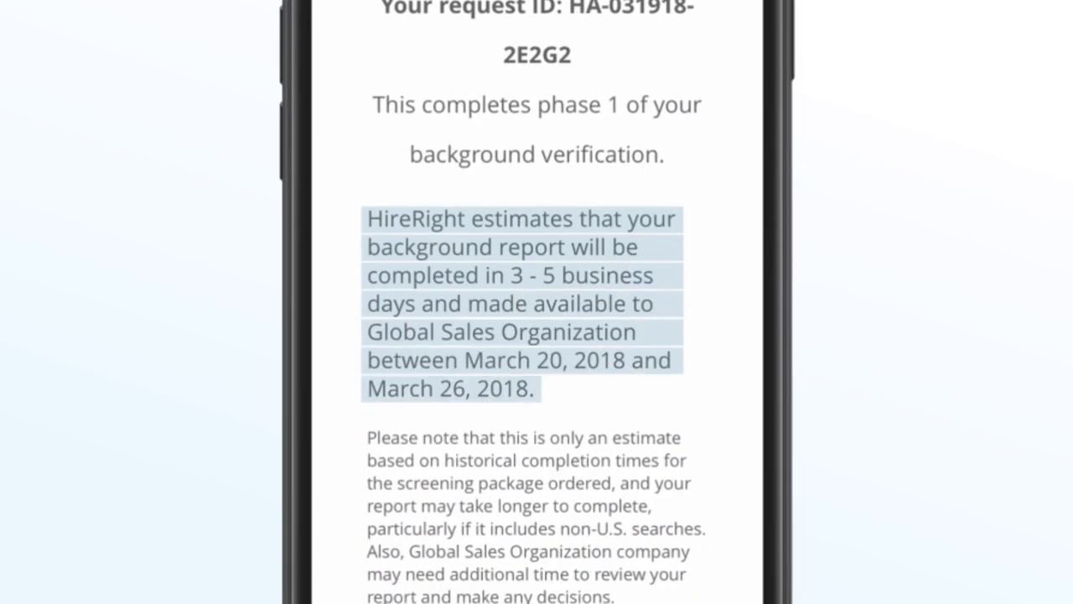
Agree to text status updates between 9:00 and 17:00 PST, with preferences confirmed as updated
scroll(down, 3)
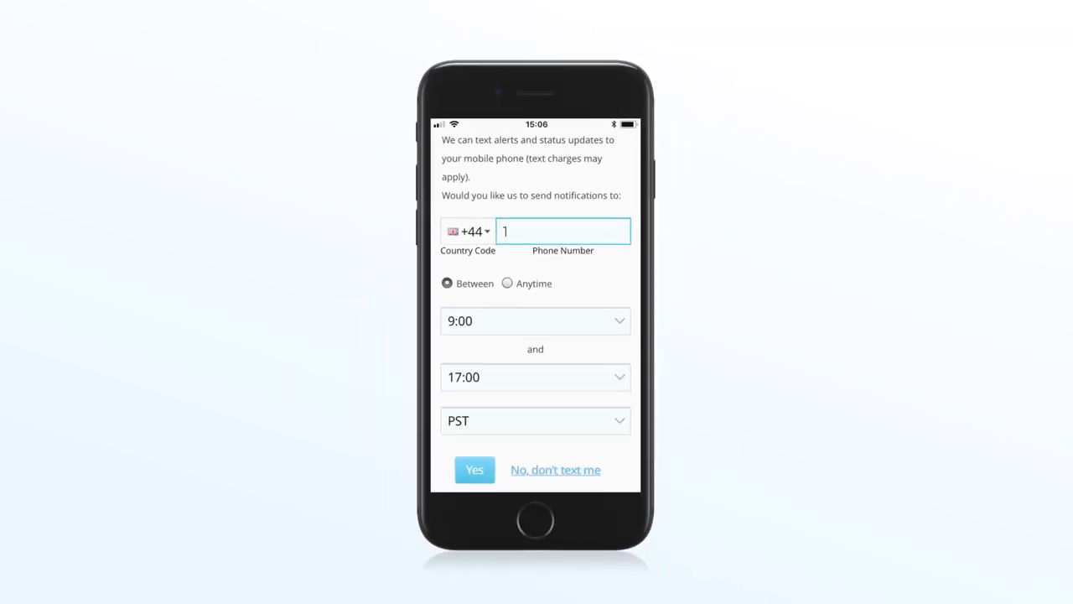
click(475, 470)
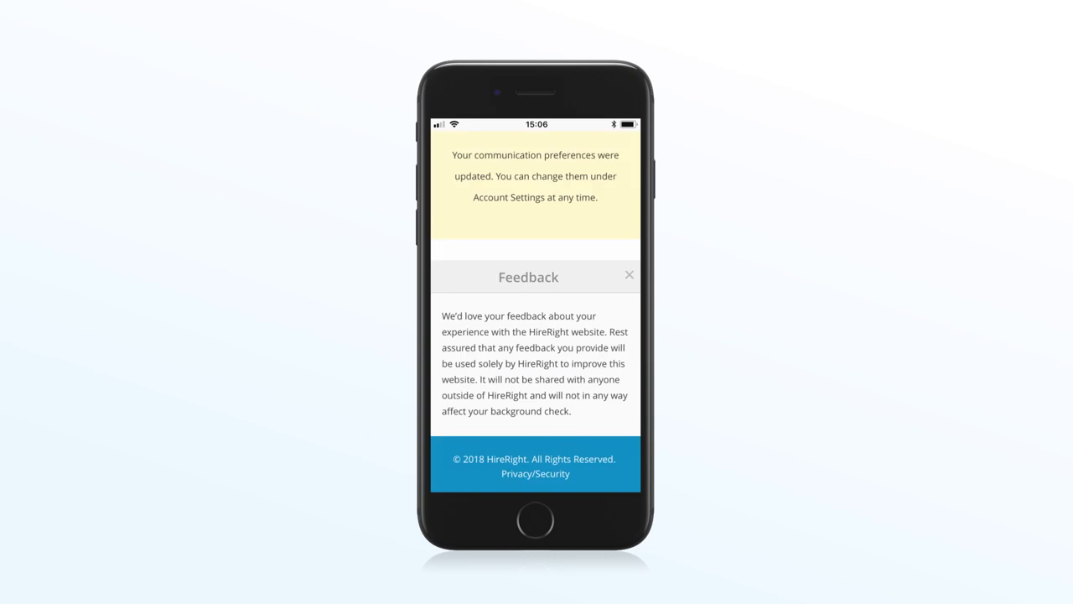